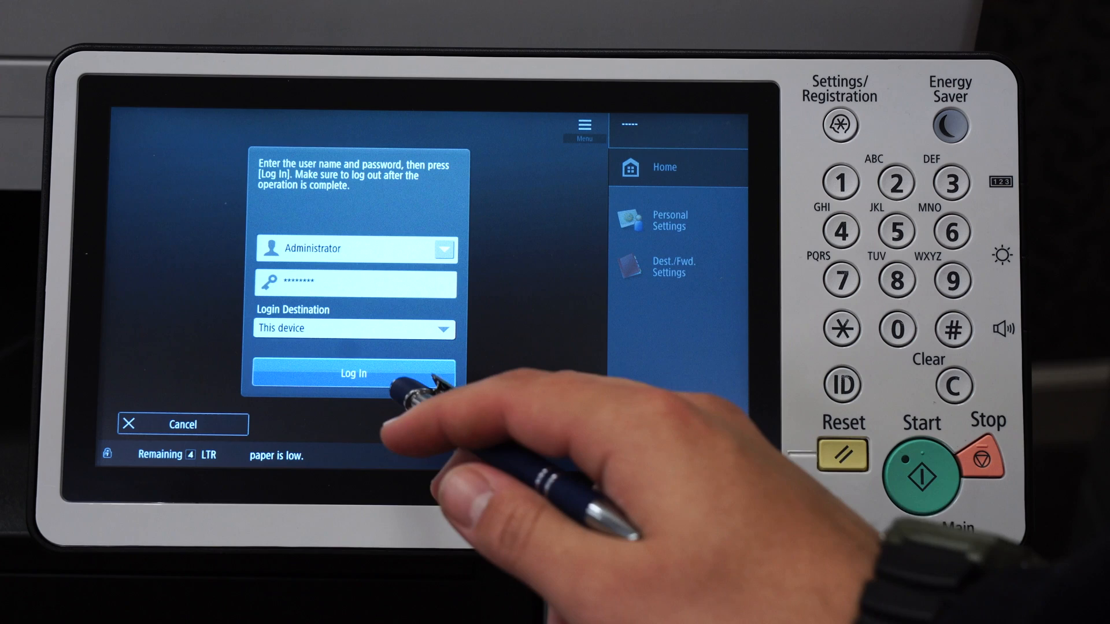
# Step: Log in as Administrator, check the SMTP port setting under Send > E-Mail/I-Fax Settings, then close settings
pyautogui.click(354, 373)
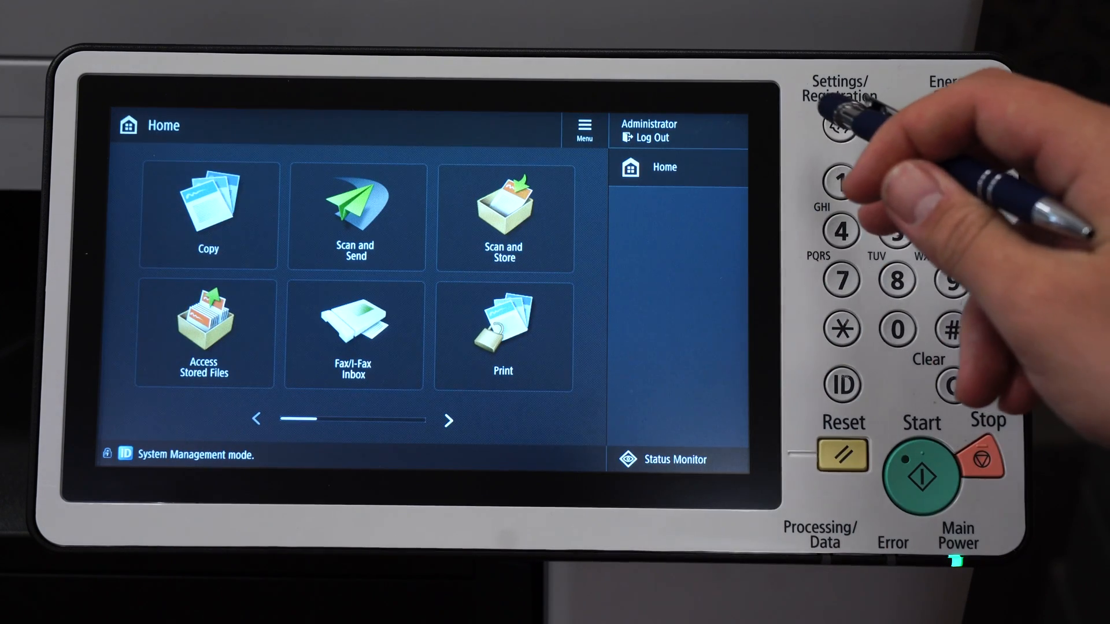
pyautogui.click(839, 124)
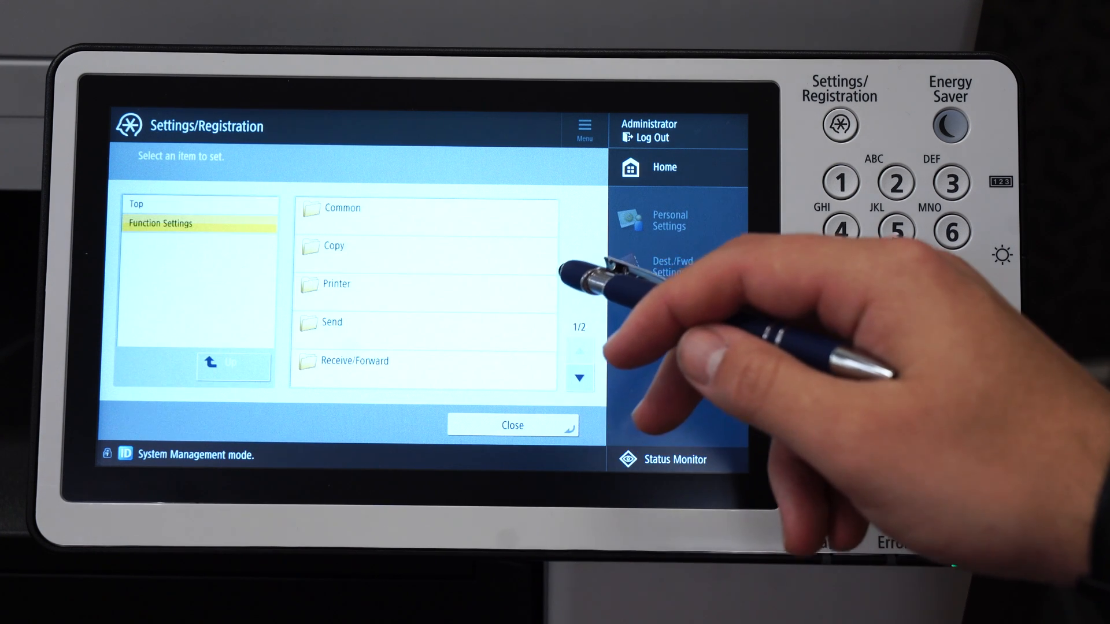
pyautogui.click(332, 322)
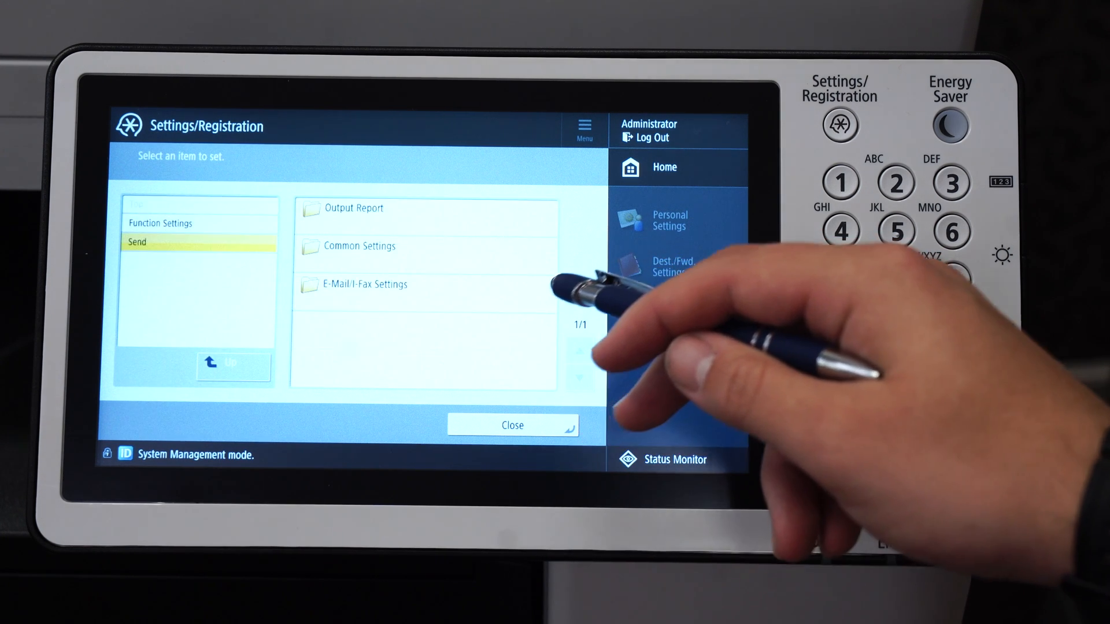
pyautogui.click(363, 284)
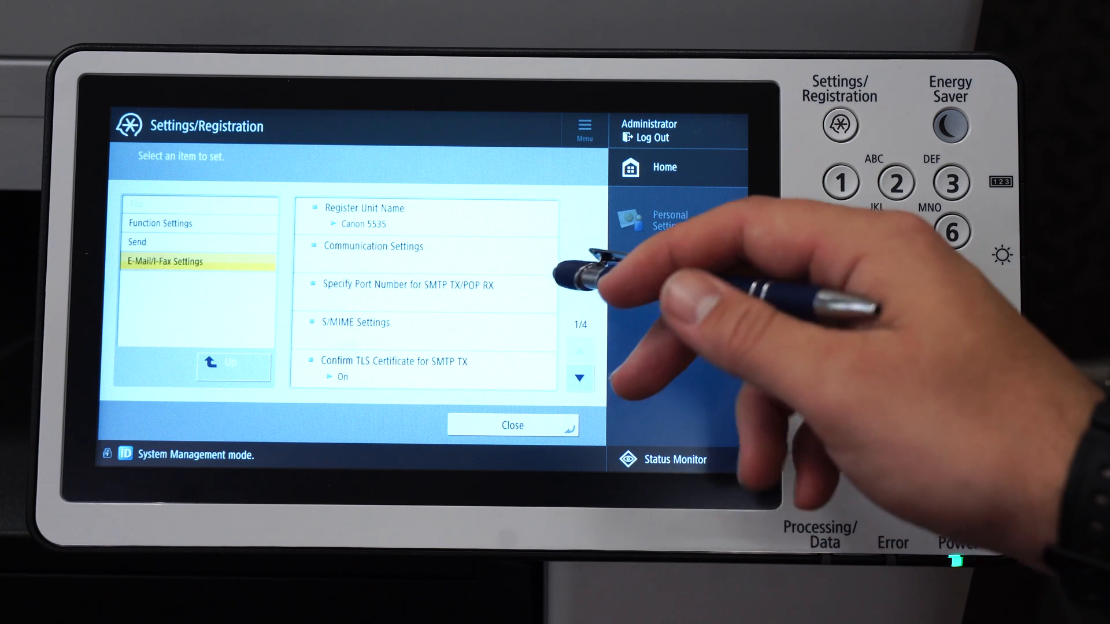
pyautogui.click(408, 285)
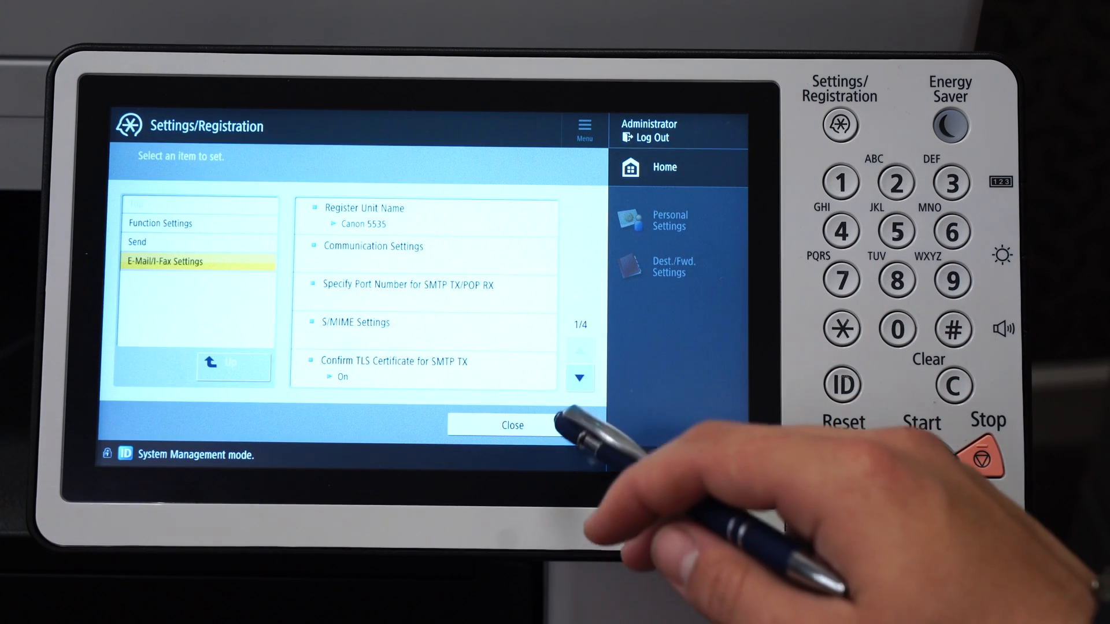
pyautogui.click(511, 425)
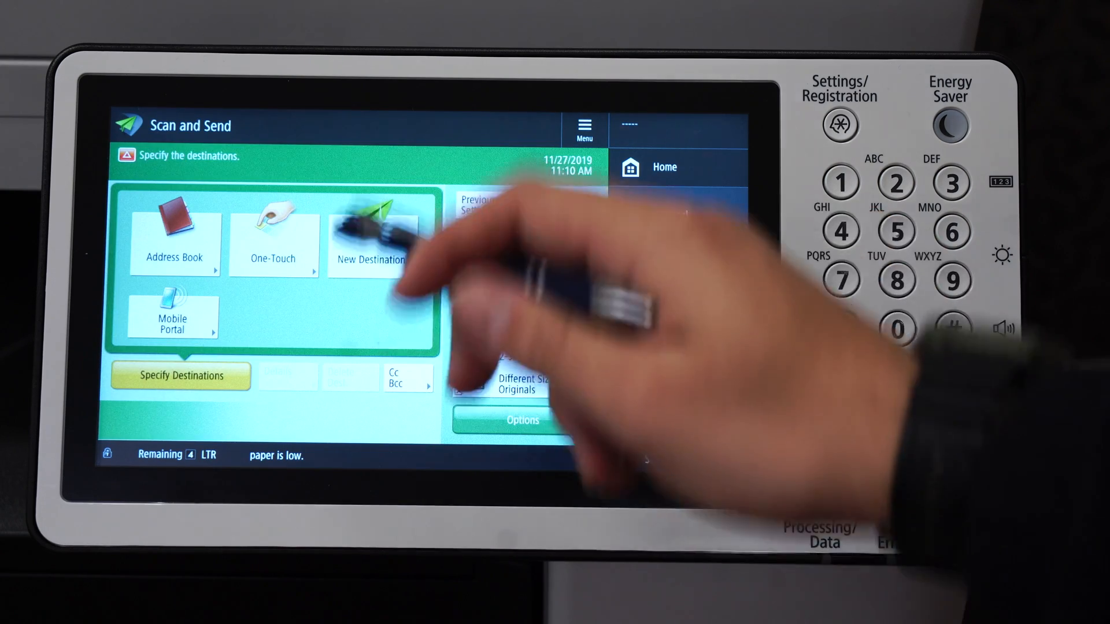
# Step: Pick the saved contact from the Address Book as the scan destination
pyautogui.click(173, 233)
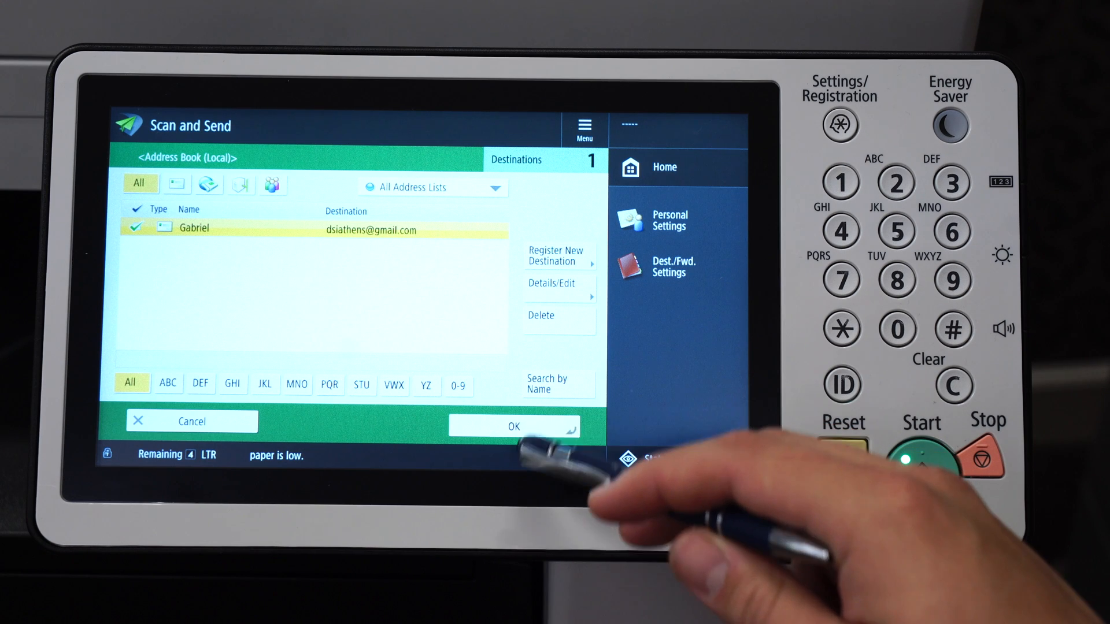
pyautogui.click(513, 426)
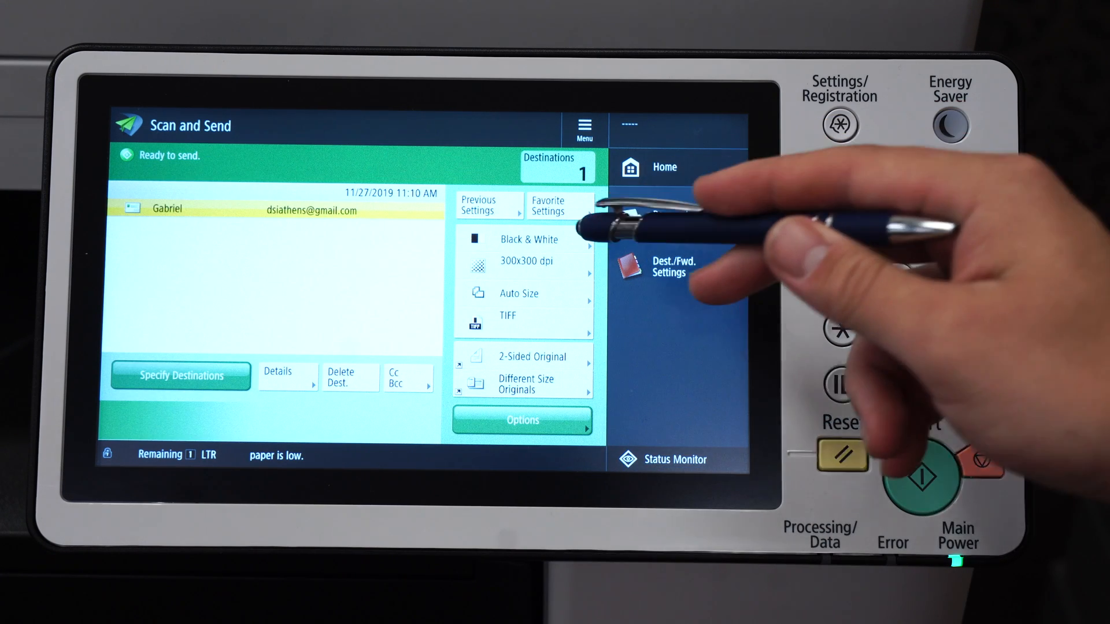
# Step: Set the scan colour mode to Auto (Color/Gray)
pyautogui.click(529, 239)
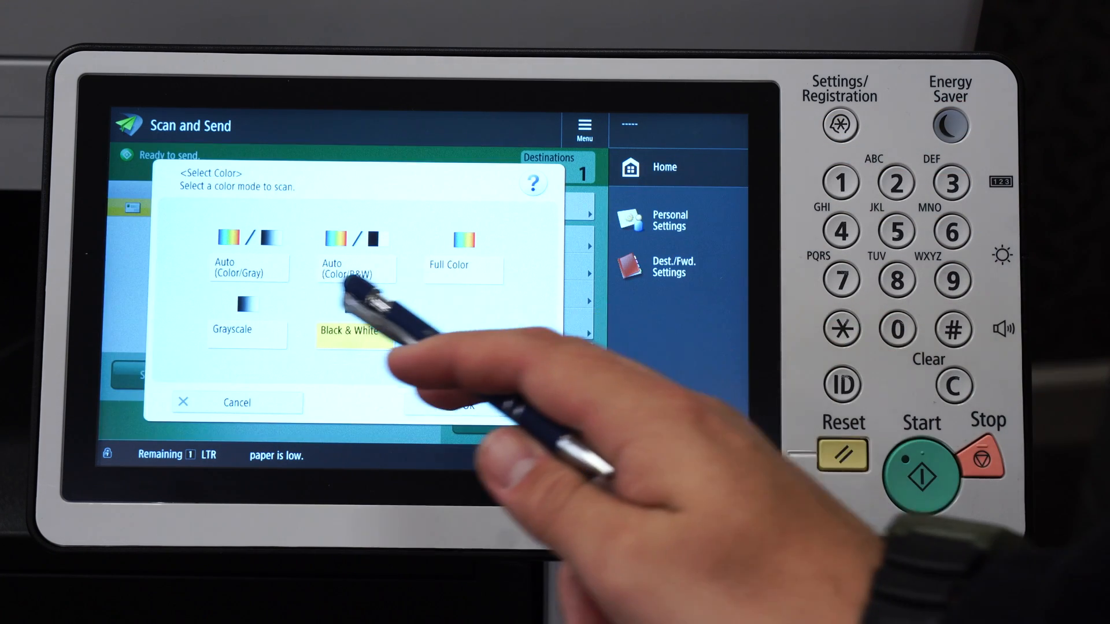
pyautogui.click(248, 267)
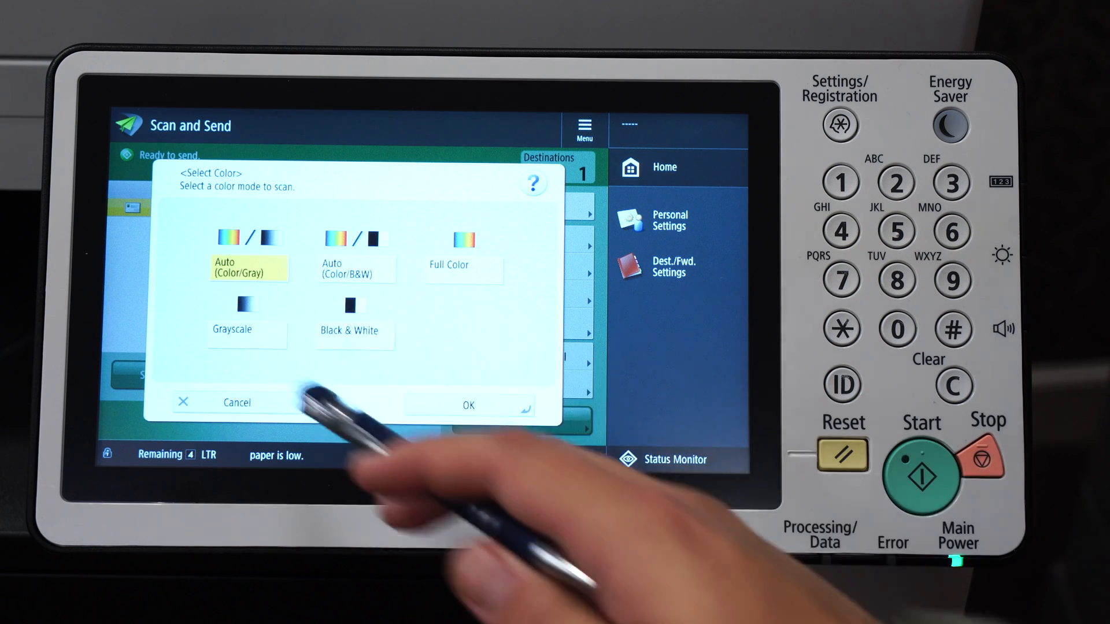
pyautogui.click(467, 405)
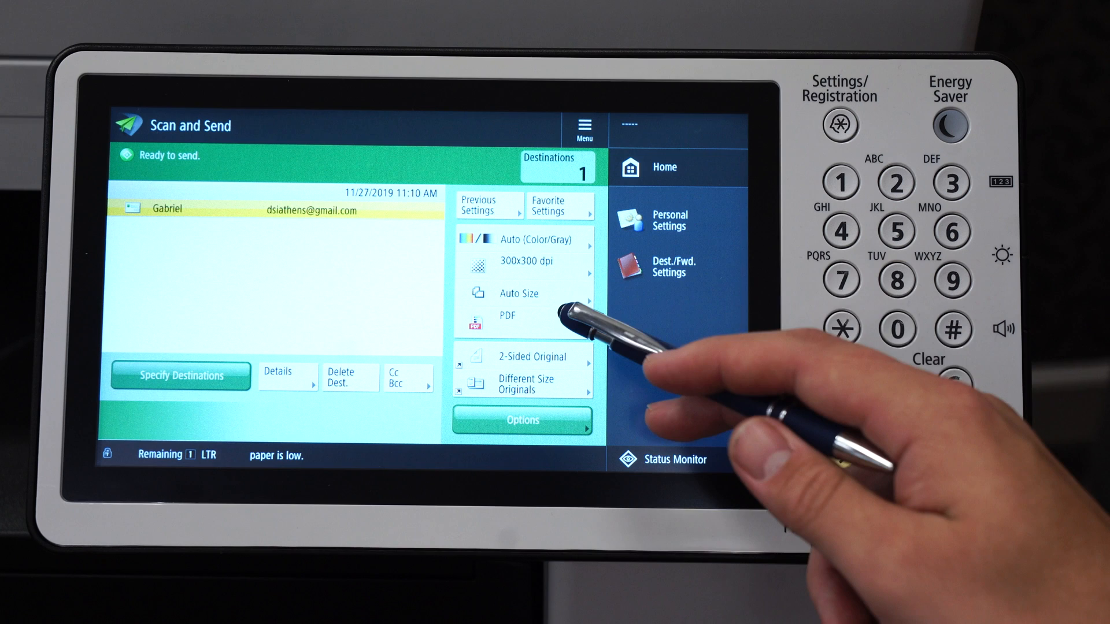
# Step: Set the resolution to 400x400 dpi (Ultrafine) and start scanning and sending
pyautogui.click(521, 262)
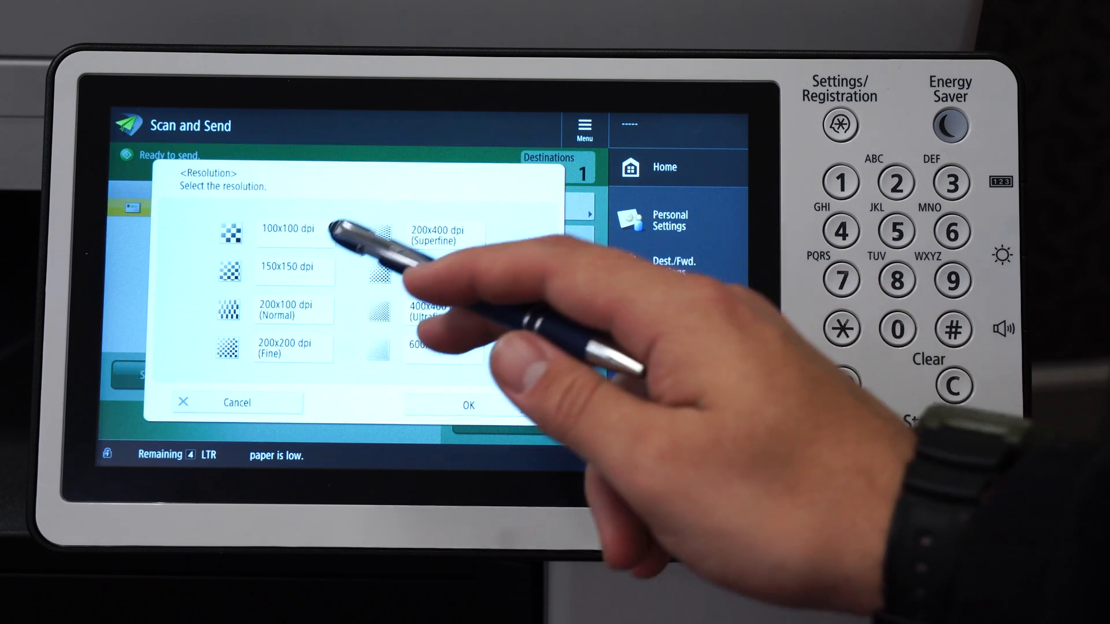
pyautogui.click(444, 311)
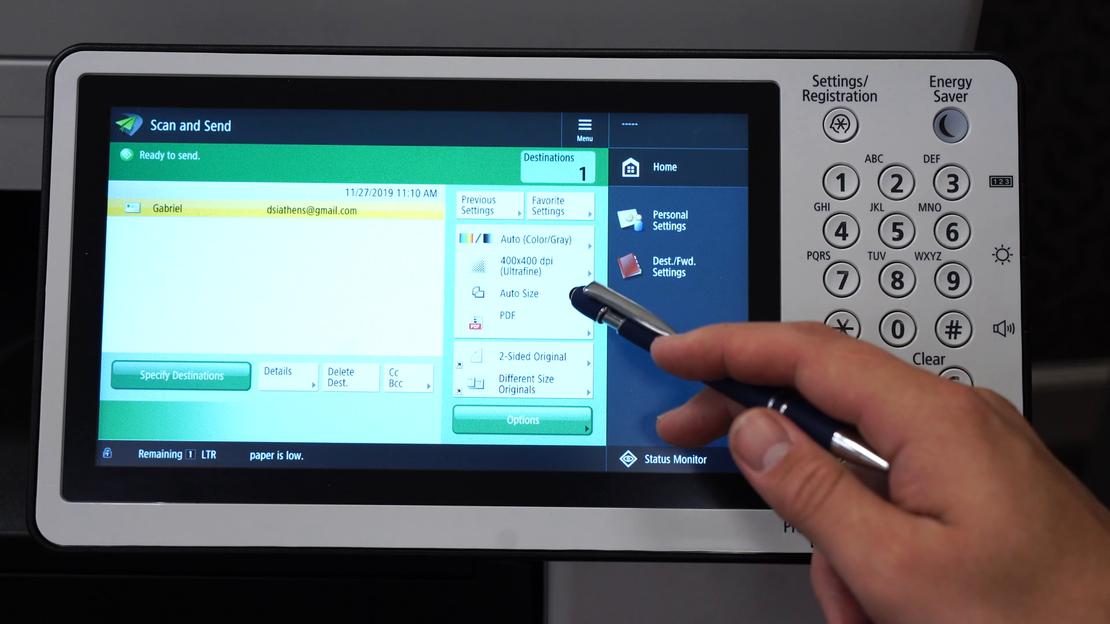
pyautogui.click(508, 316)
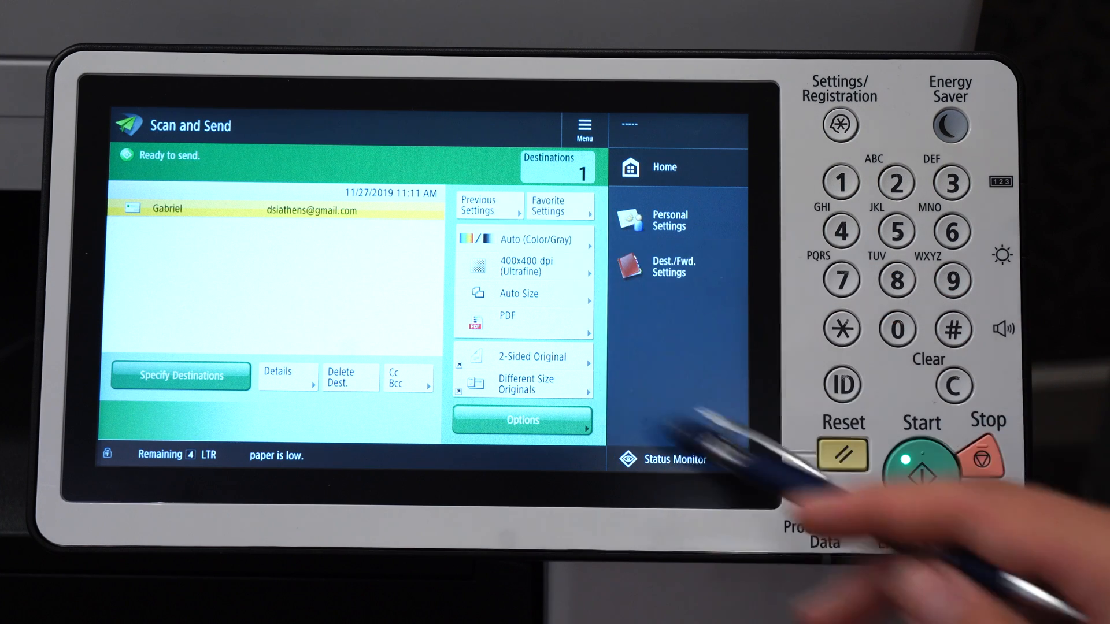
pyautogui.click(921, 476)
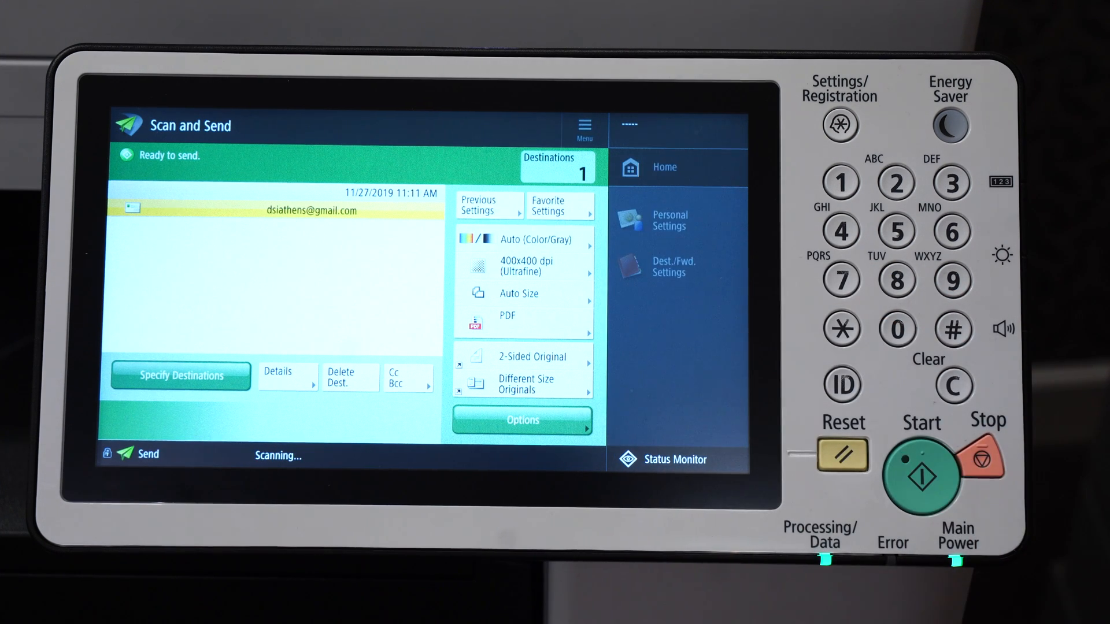
pyautogui.click(921, 474)
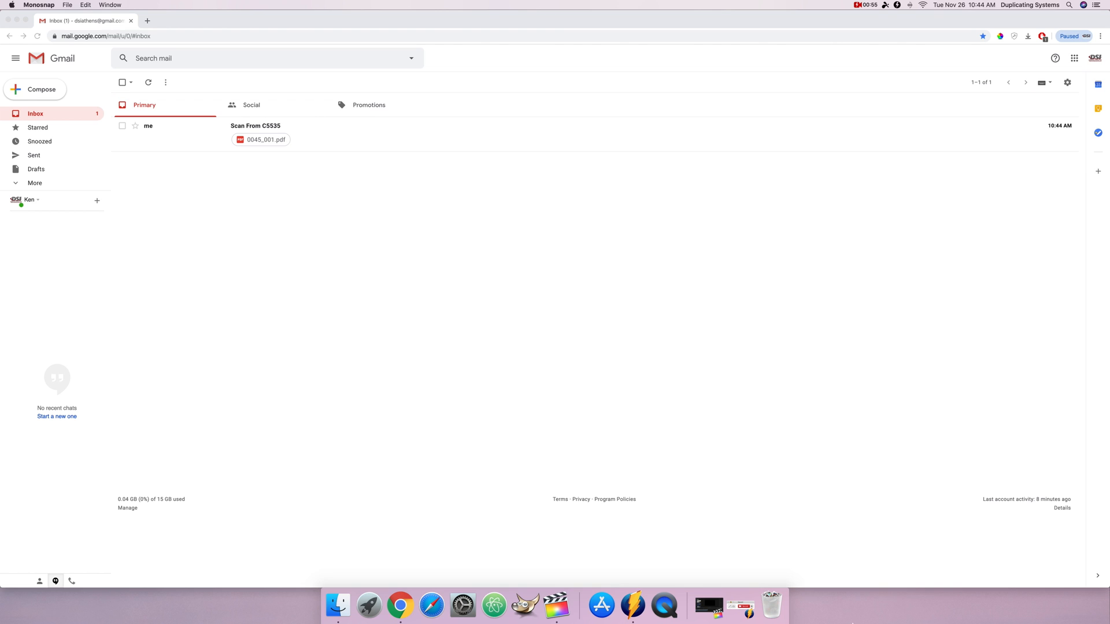
pyautogui.moveTo(334, 238)
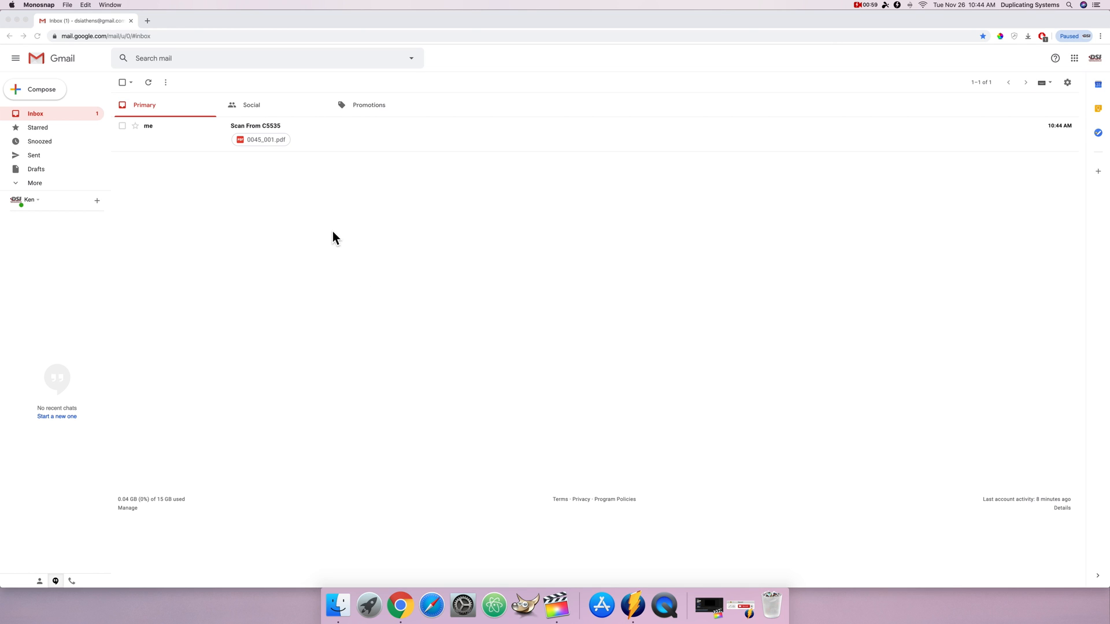
# Step: Preview the 0045_001.pdf attachment from the 'Scan From C5535' email
pyautogui.click(265, 139)
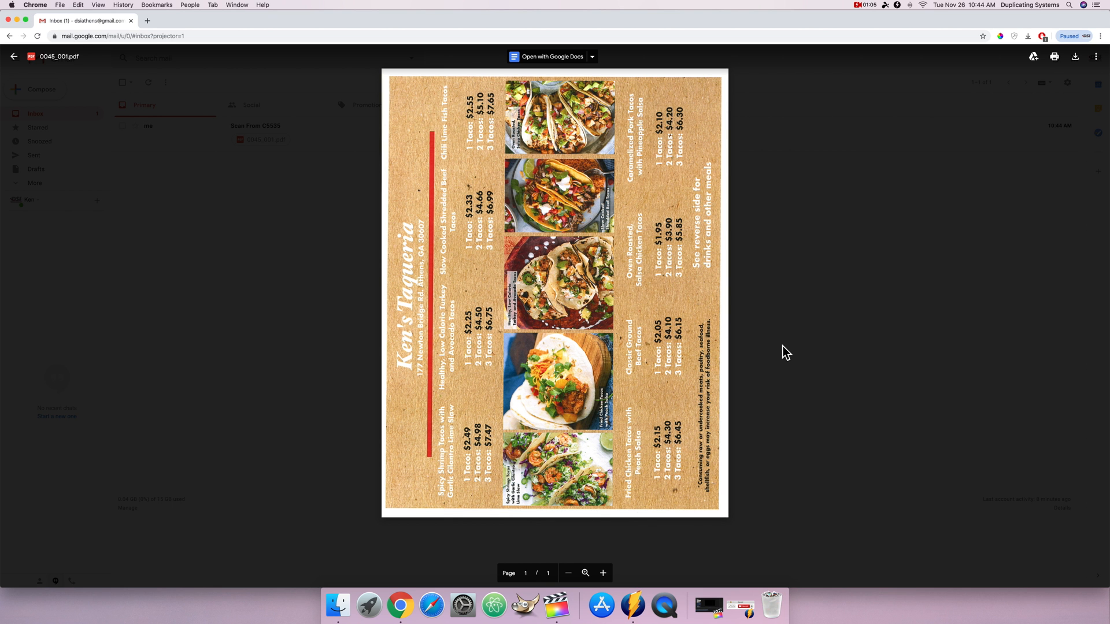